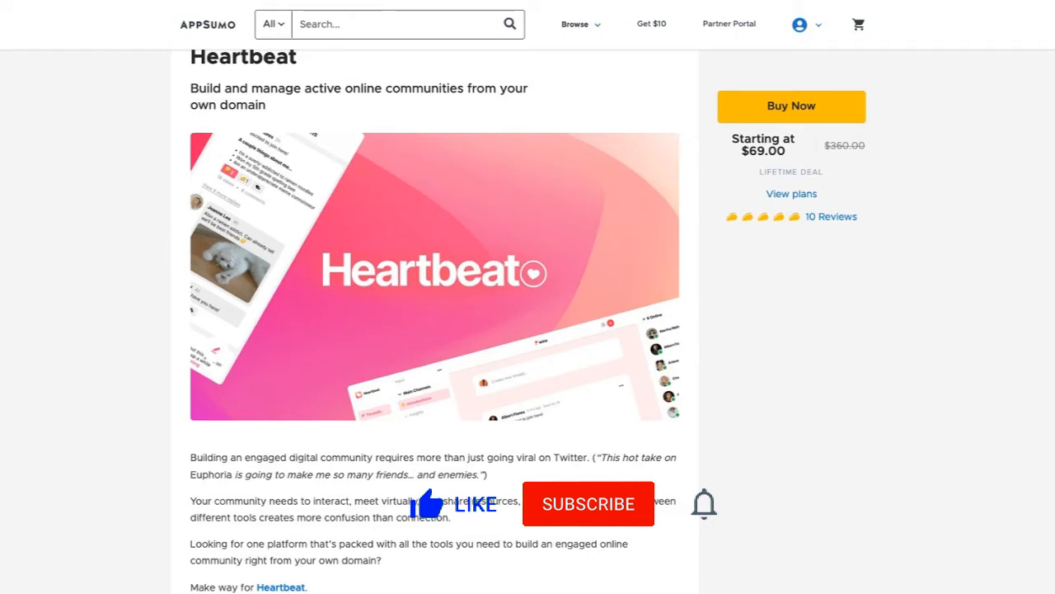
- Show the Retirement Planning invite landing page with Google, Facebook, Discord sign-in and email magic link
{"action": "left_click", "coordinate": [587, 505]}
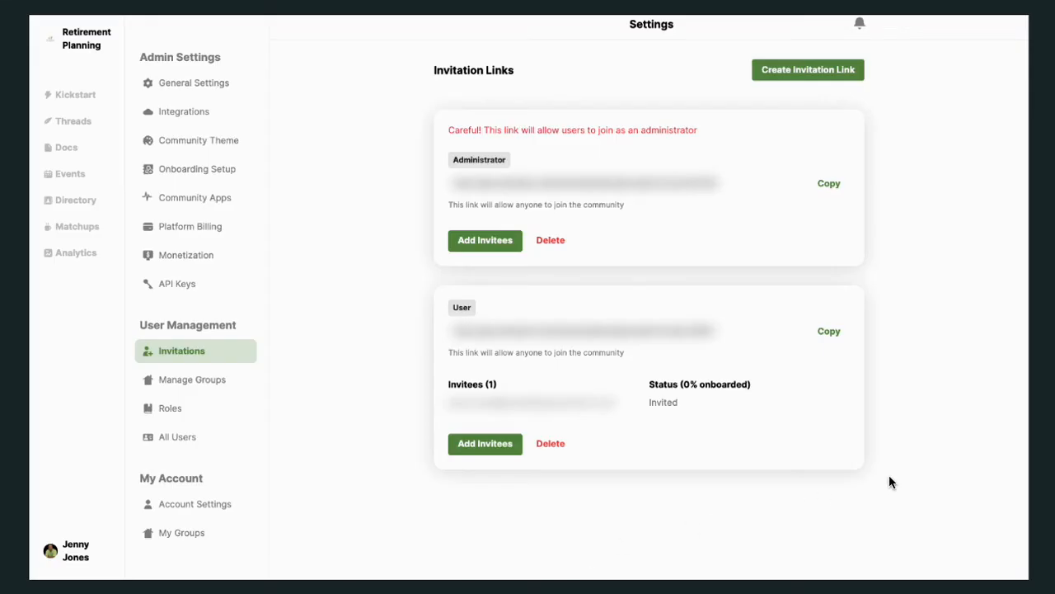
{"action": "mouse_move", "coordinate": [1026, 346]}
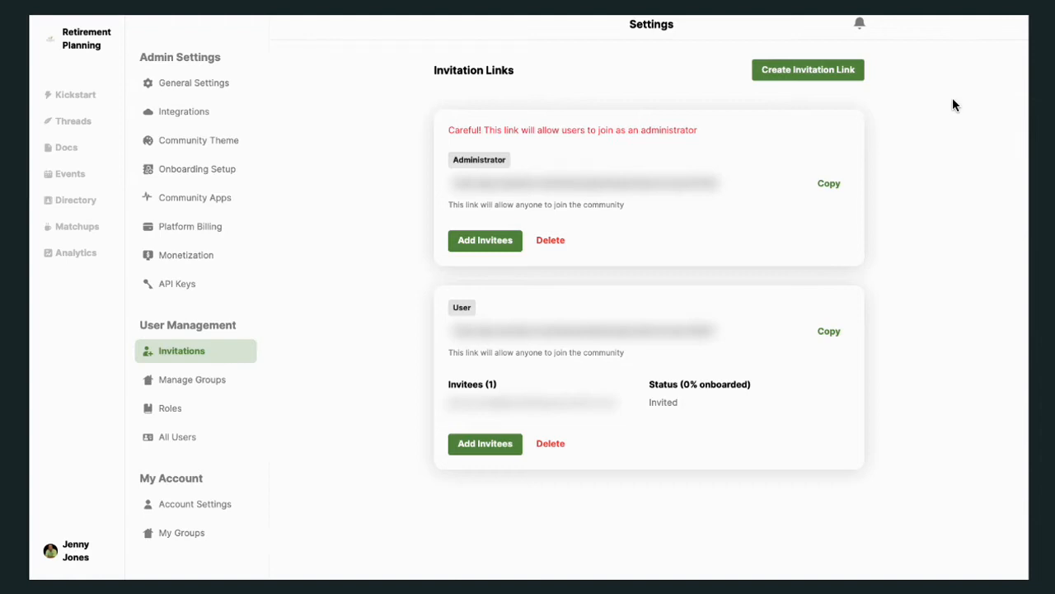
{"action": "mouse_move", "coordinate": [946, 122]}
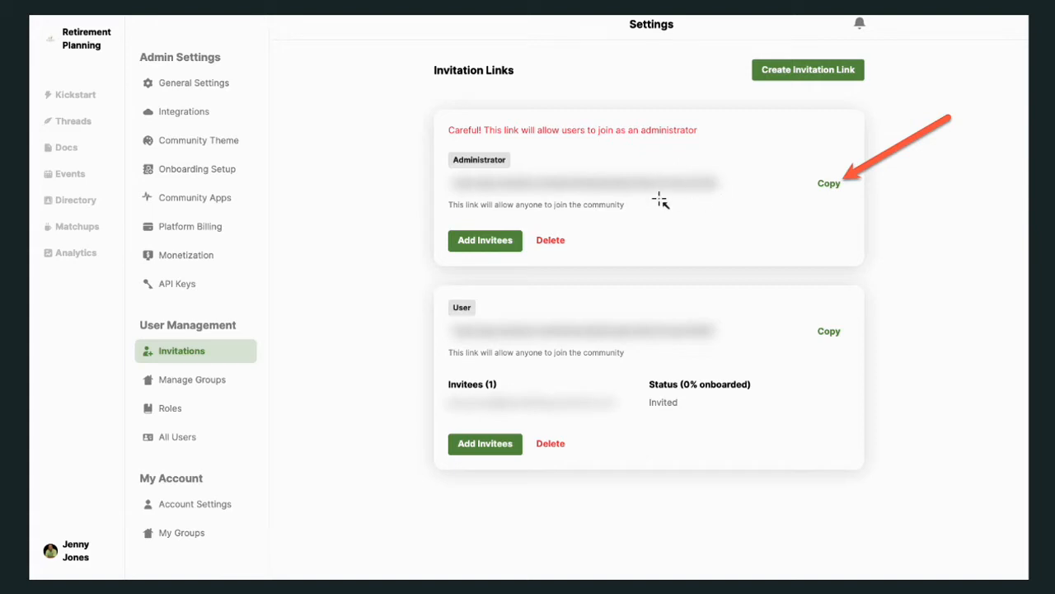
{"action": "mouse_move", "coordinate": [567, 242]}
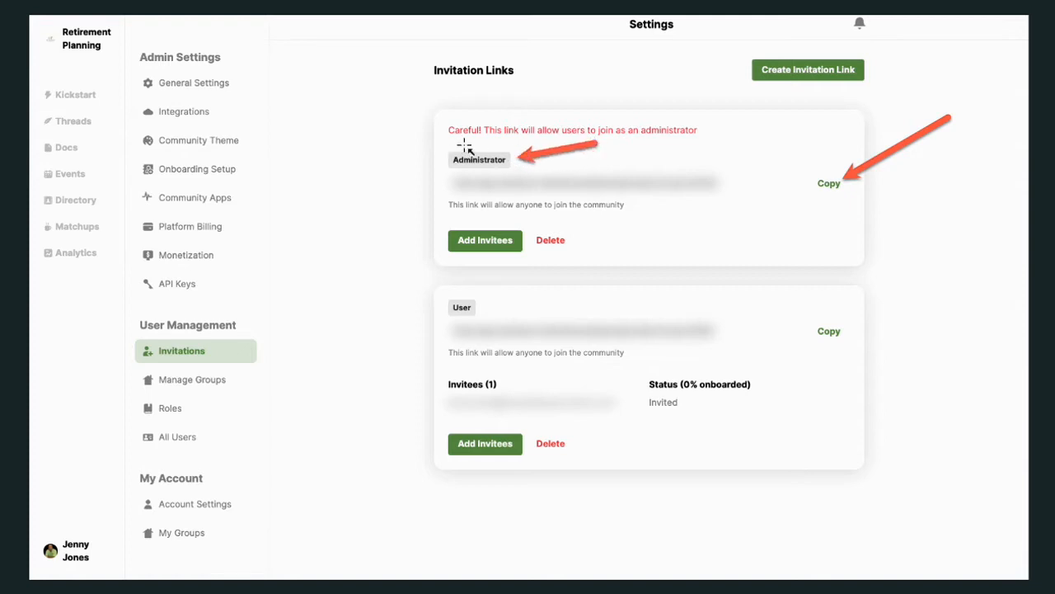
{"action": "mouse_move", "coordinate": [658, 147]}
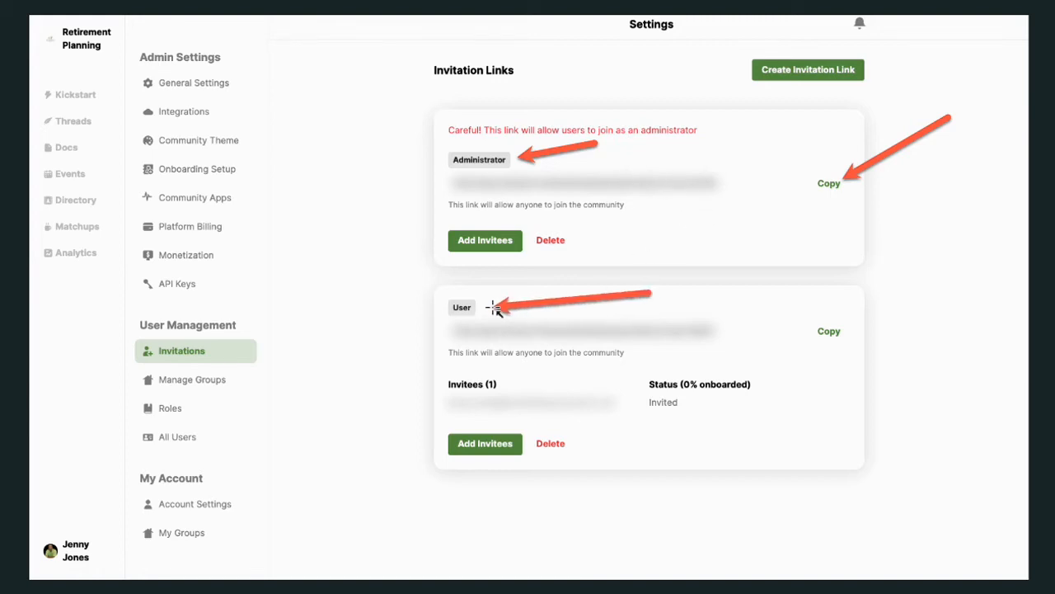
{"action": "mouse_move", "coordinate": [783, 307]}
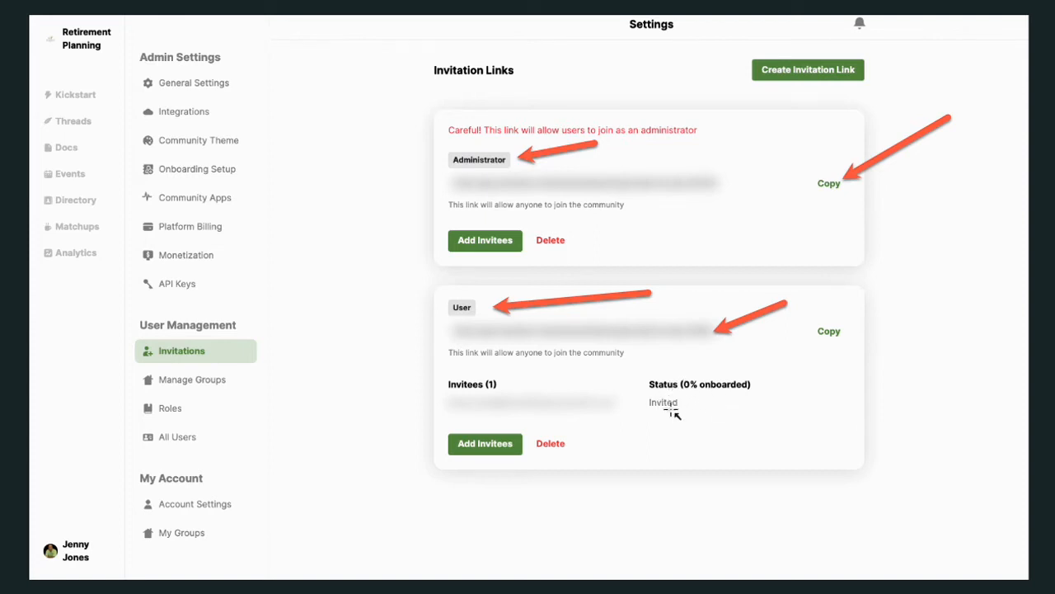
{"action": "mouse_move", "coordinate": [692, 398]}
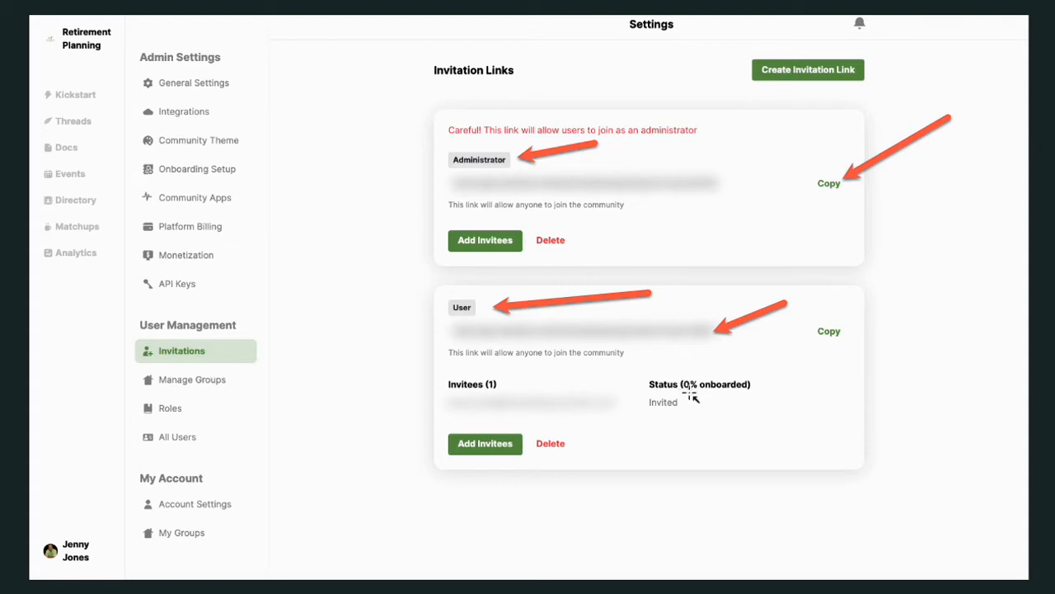
{"action": "mouse_move", "coordinate": [578, 418]}
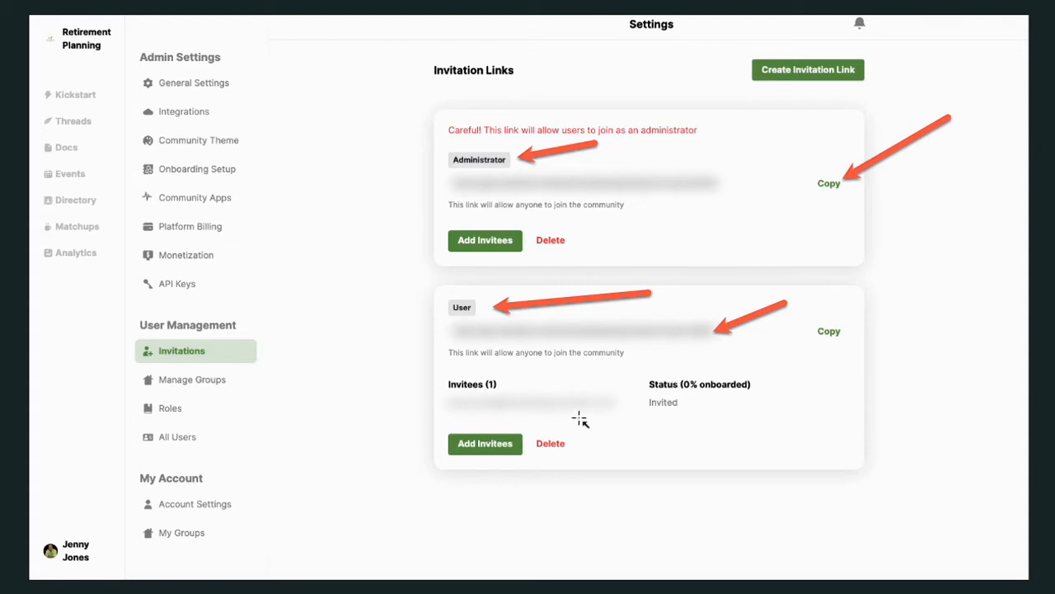
{"action": "mouse_move", "coordinate": [501, 419]}
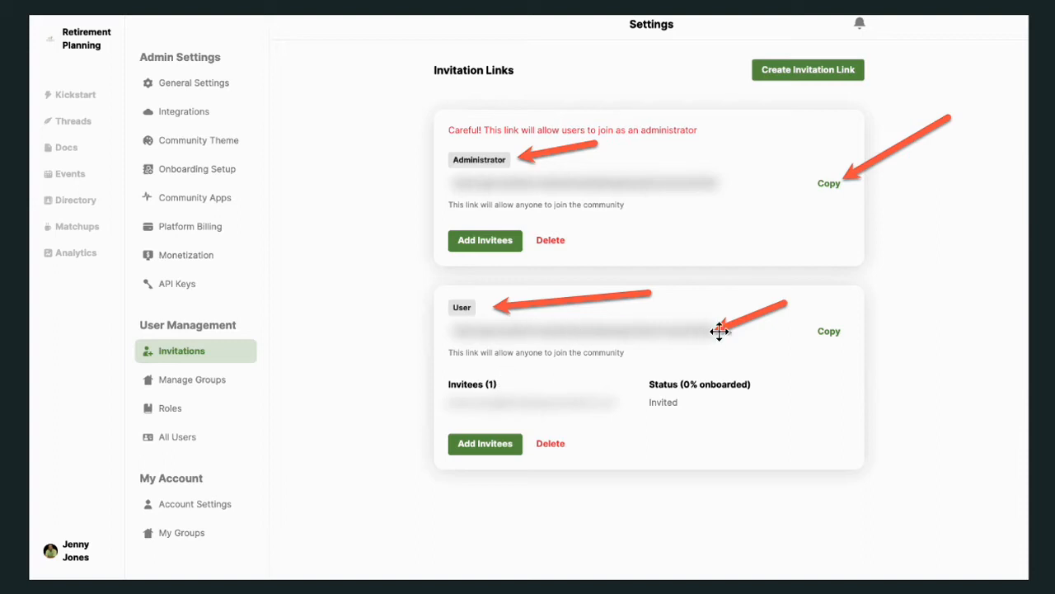
{"action": "mouse_move", "coordinate": [389, 502]}
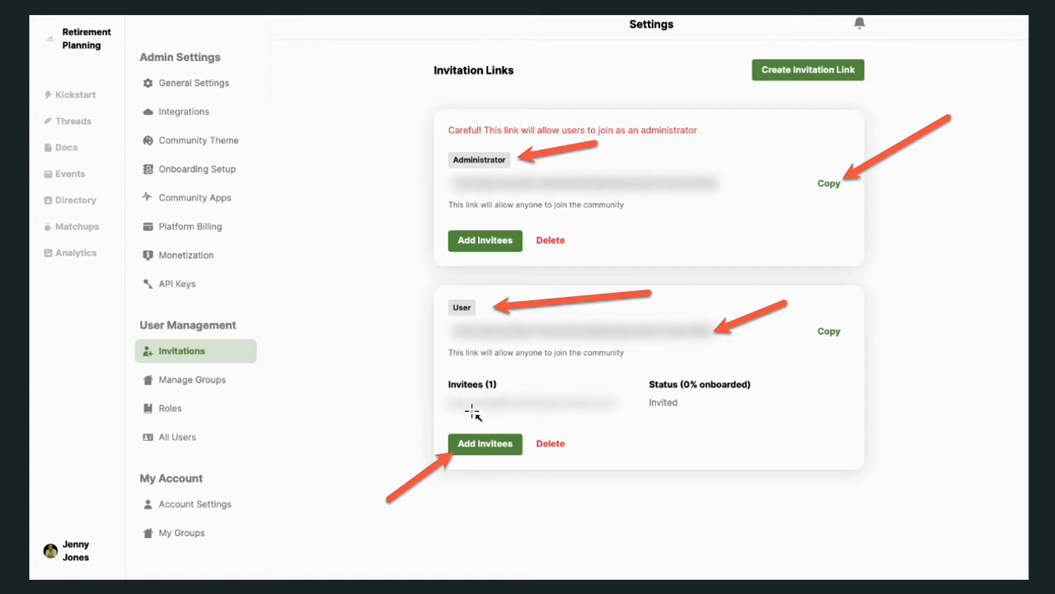
{"action": "mouse_move", "coordinate": [462, 468]}
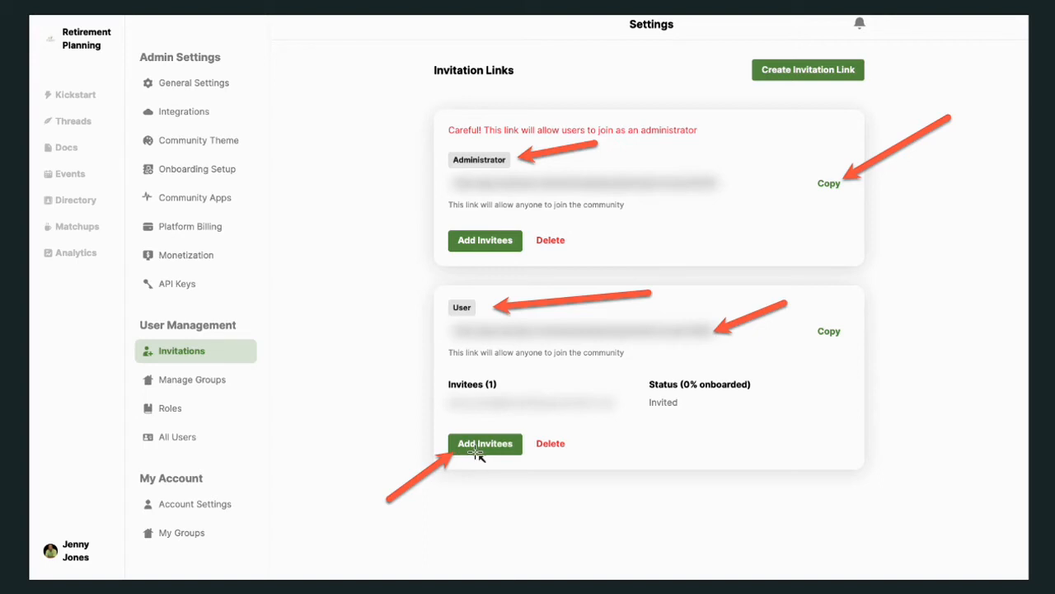
{"action": "mouse_move", "coordinate": [382, 455]}
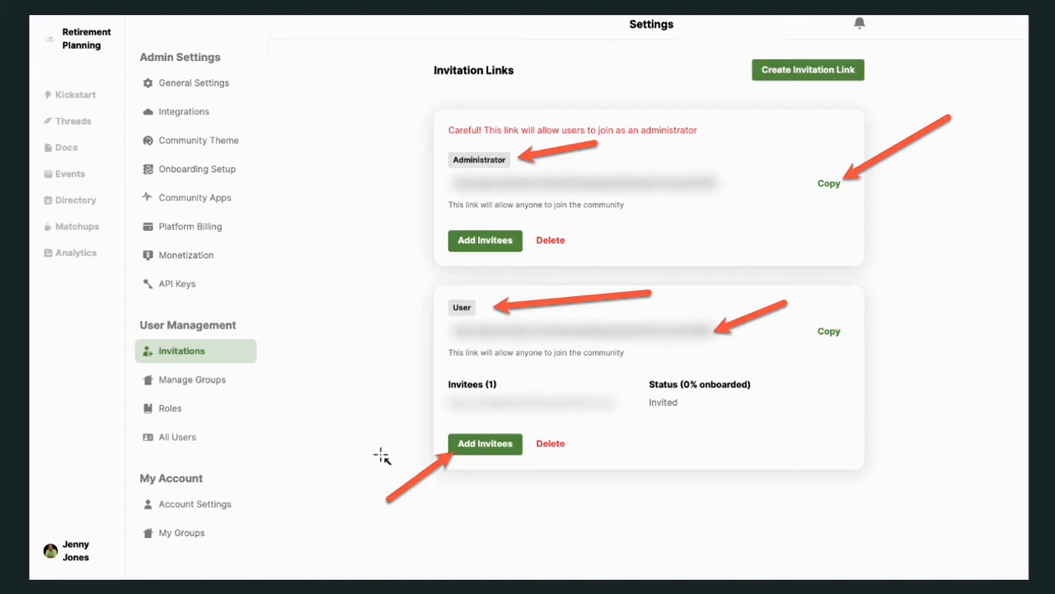
{"action": "mouse_move", "coordinate": [396, 438]}
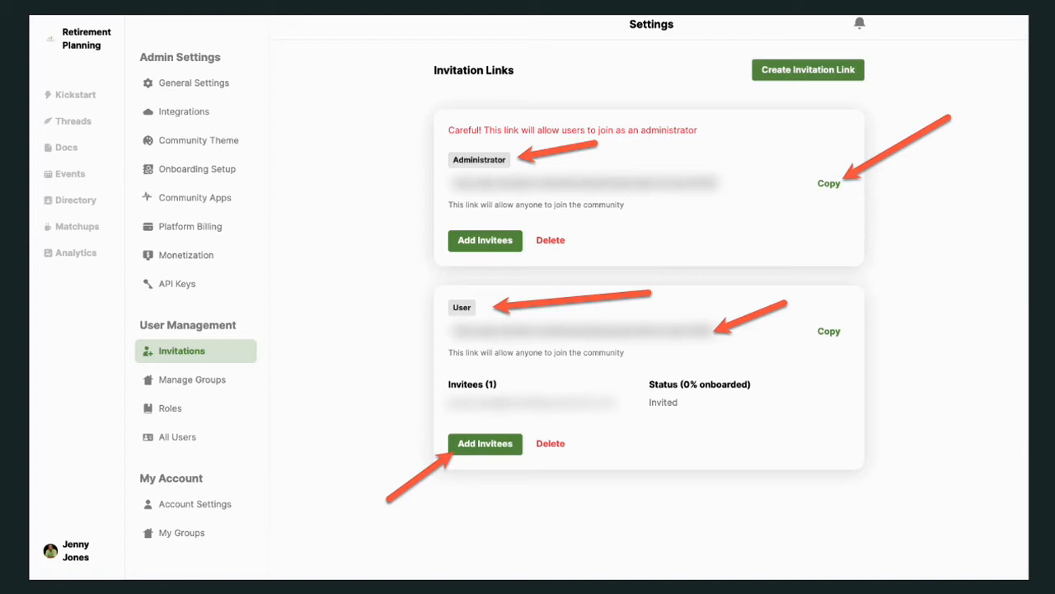
{"action": "mouse_move", "coordinate": [406, 357]}
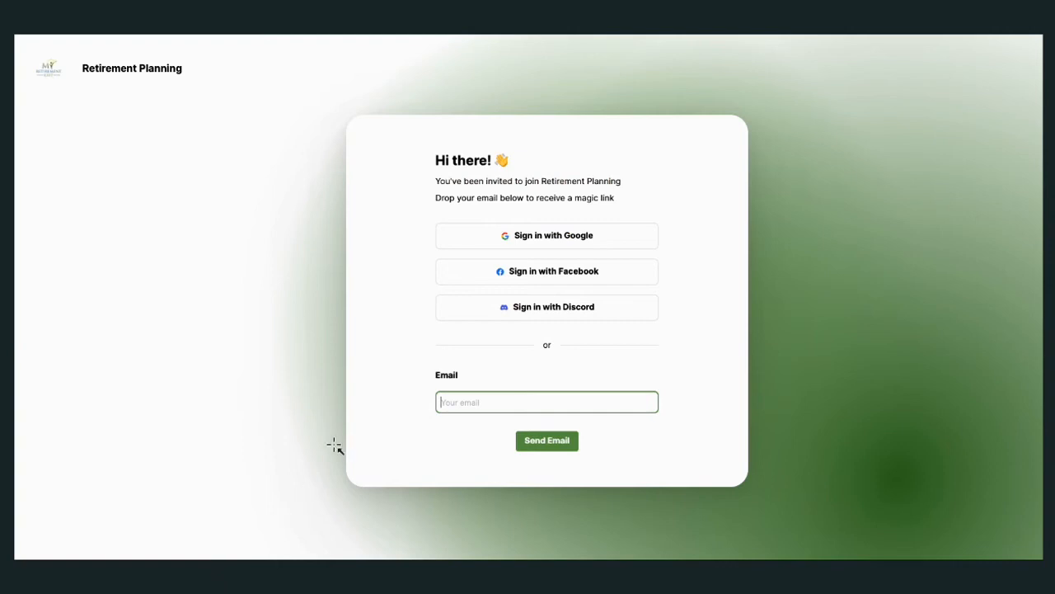
{"action": "mouse_move", "coordinate": [491, 315]}
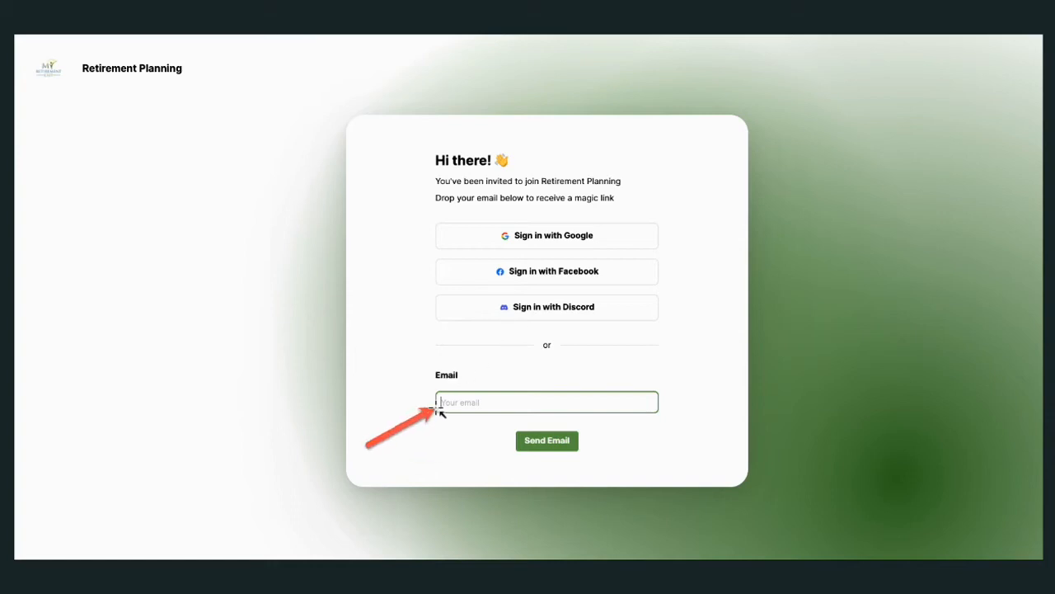
{"action": "mouse_move", "coordinate": [501, 444]}
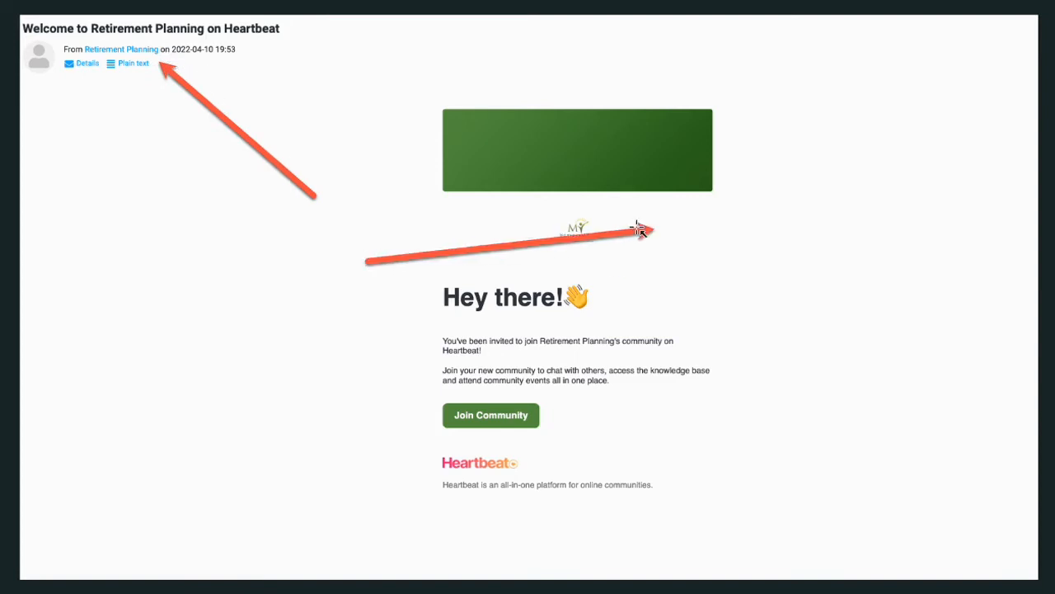
{"action": "mouse_move", "coordinate": [676, 373]}
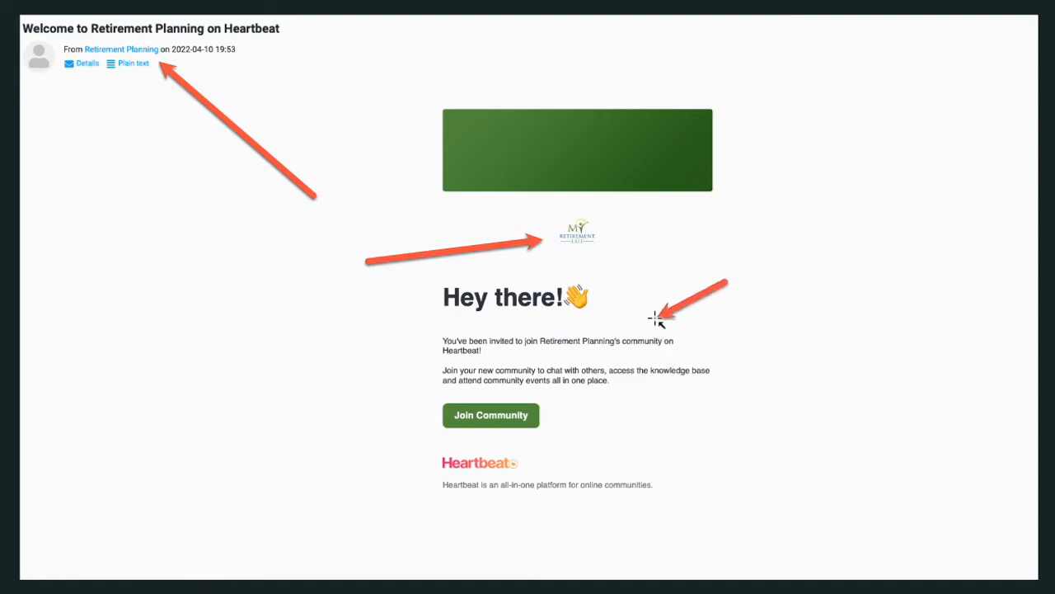
{"action": "mouse_move", "coordinate": [575, 394]}
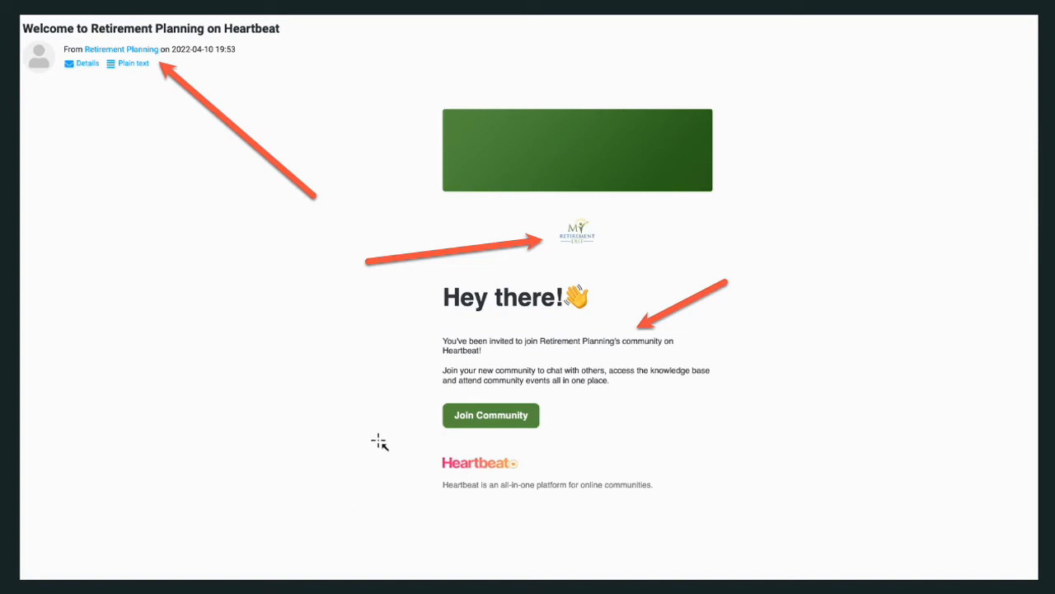
{"action": "mouse_move", "coordinate": [383, 436]}
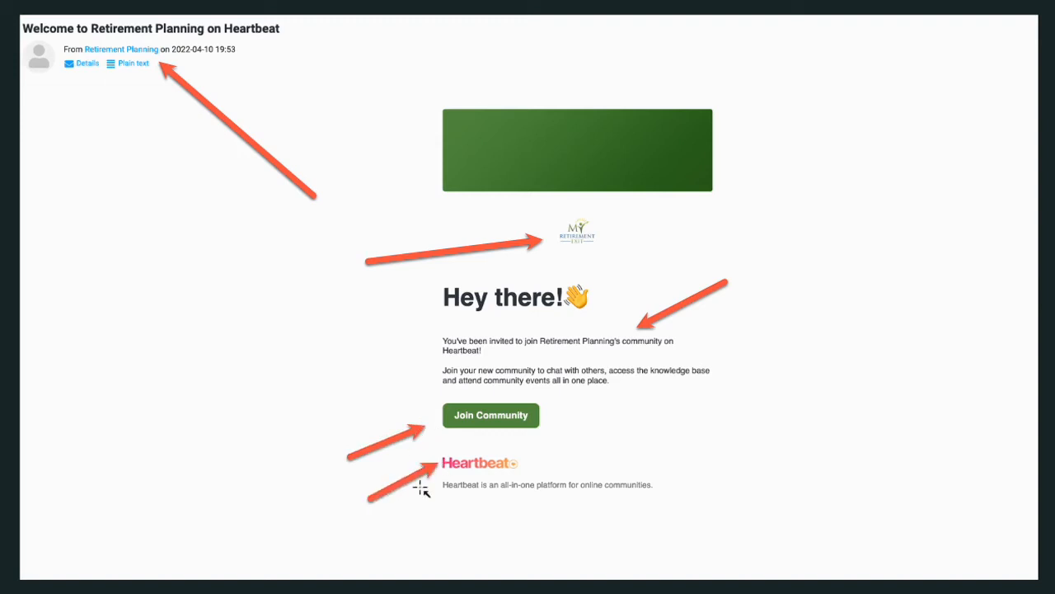
{"action": "mouse_move", "coordinate": [455, 507]}
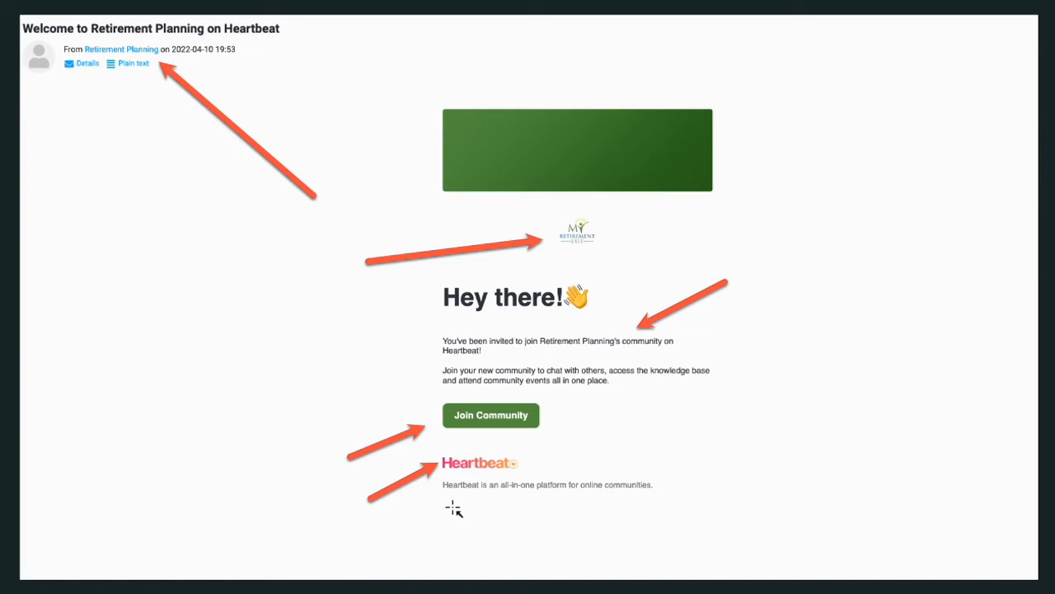
{"action": "mouse_move", "coordinate": [465, 501]}
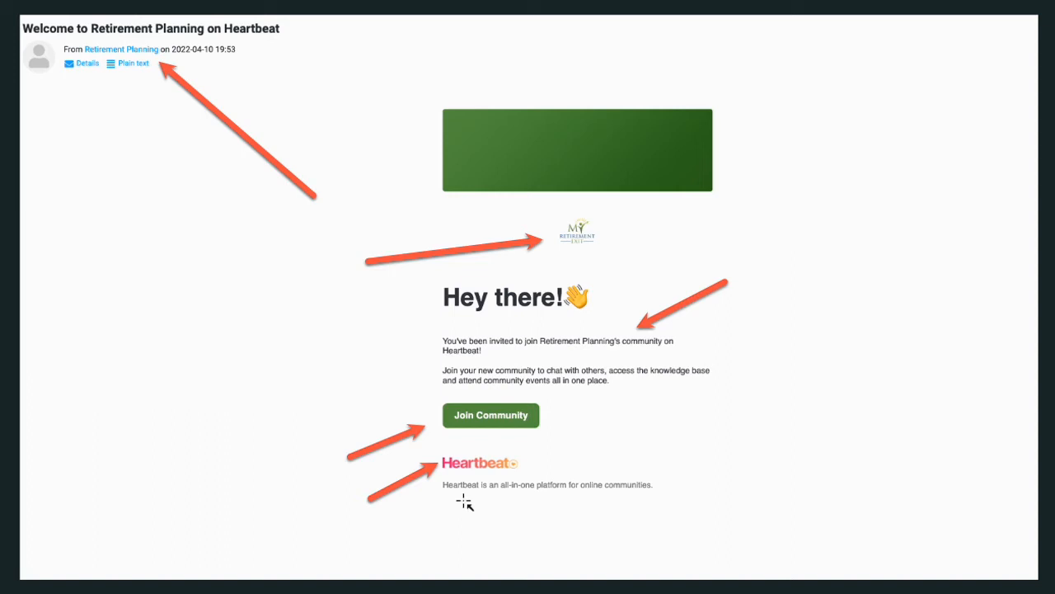
{"action": "mouse_move", "coordinate": [310, 570]}
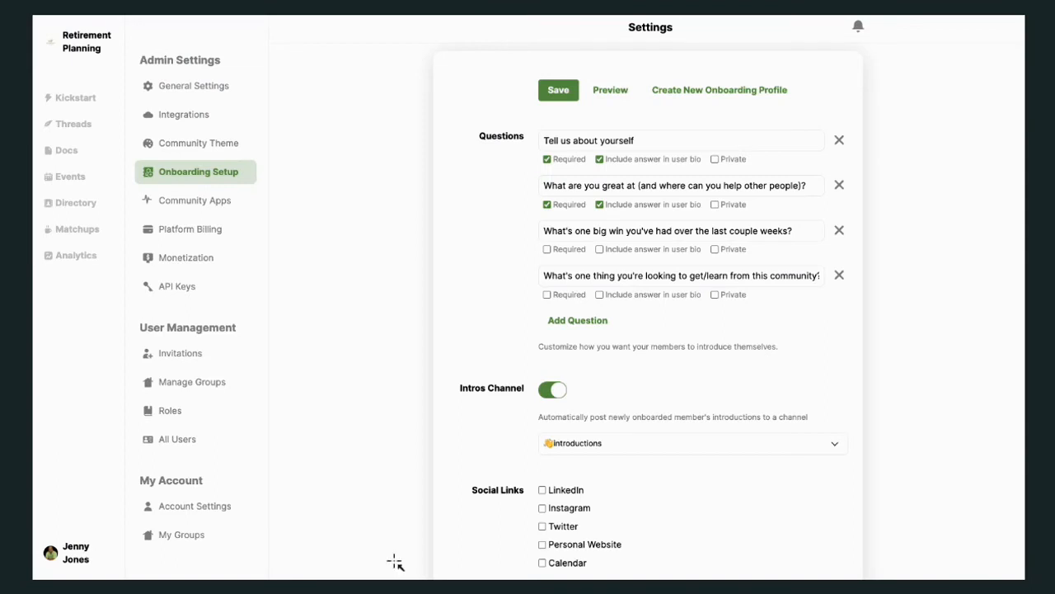
{"action": "mouse_move", "coordinate": [409, 109]}
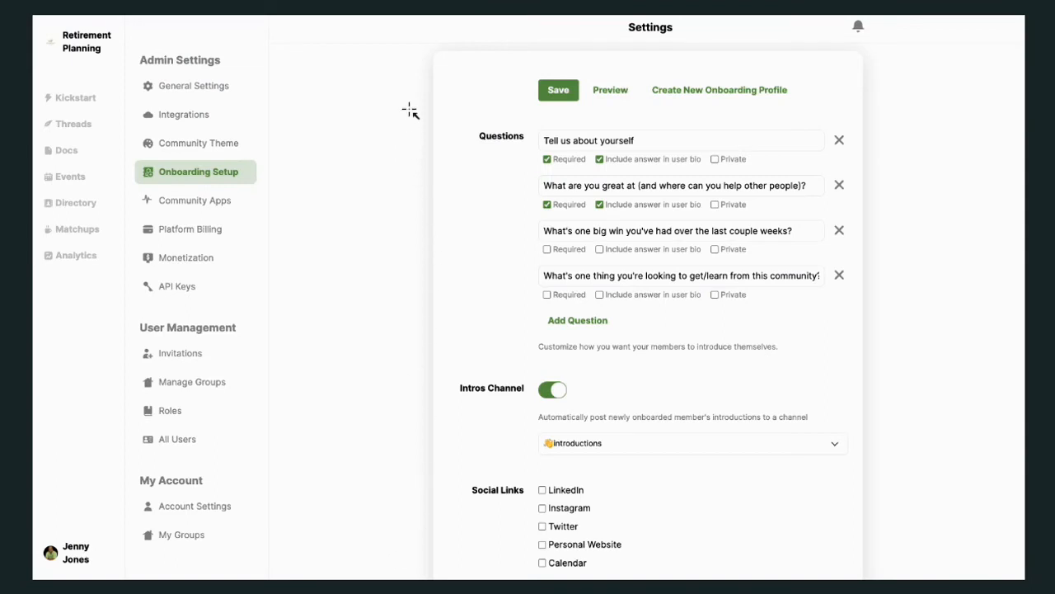
{"action": "mouse_move", "coordinate": [426, 79]}
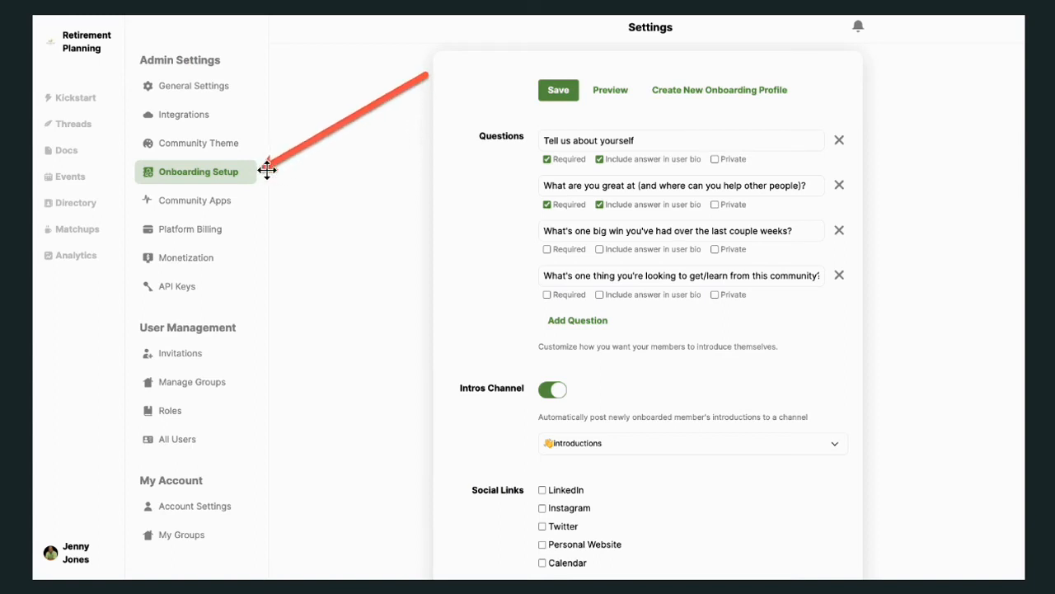
{"action": "mouse_move", "coordinate": [832, 52]}
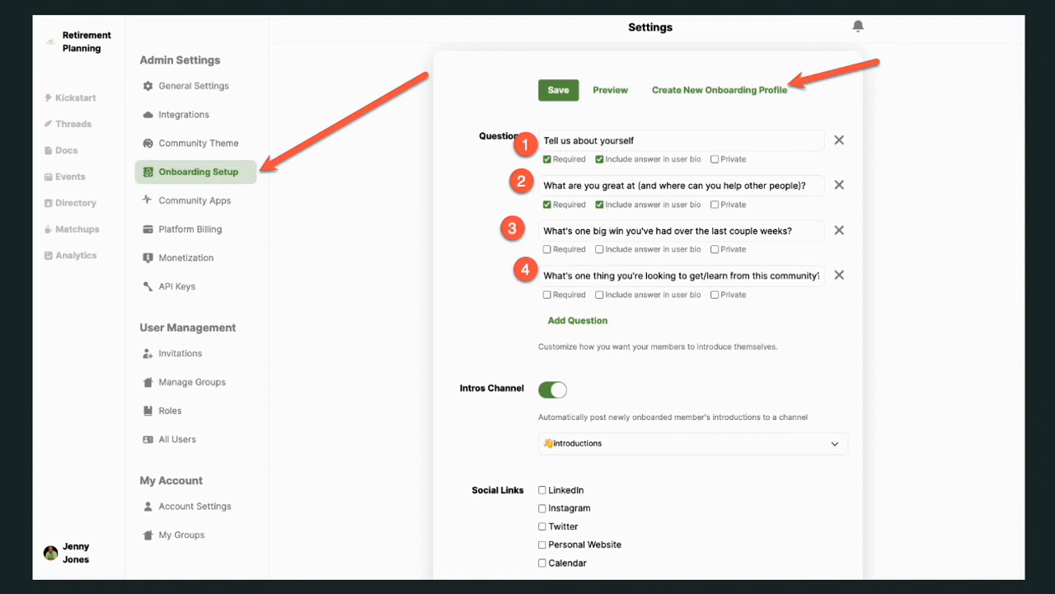
{"action": "mouse_move", "coordinate": [726, 337]}
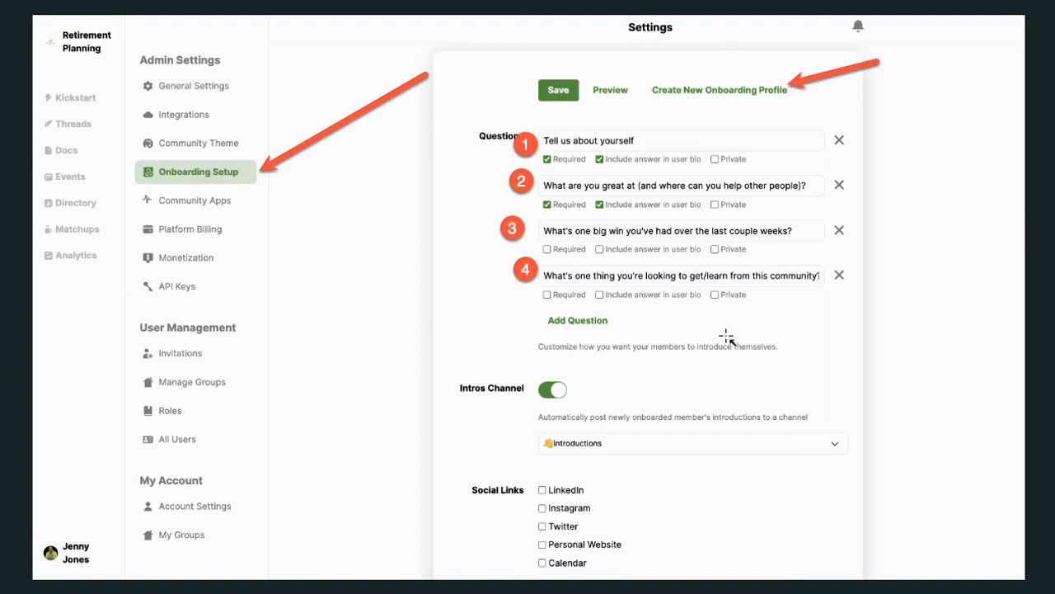
{"action": "mouse_move", "coordinate": [691, 376]}
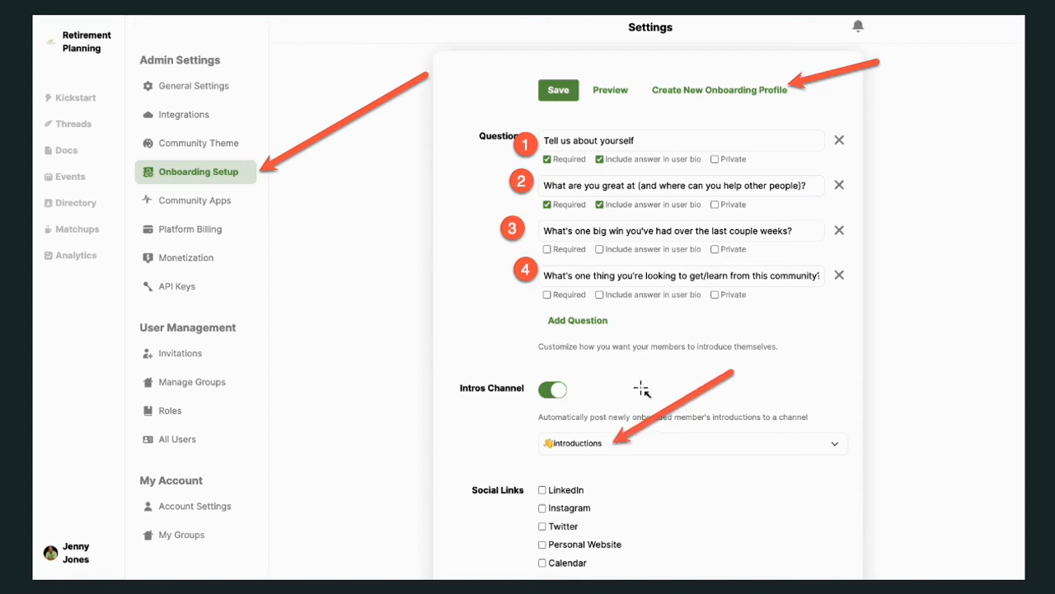
{"action": "mouse_move", "coordinate": [597, 453]}
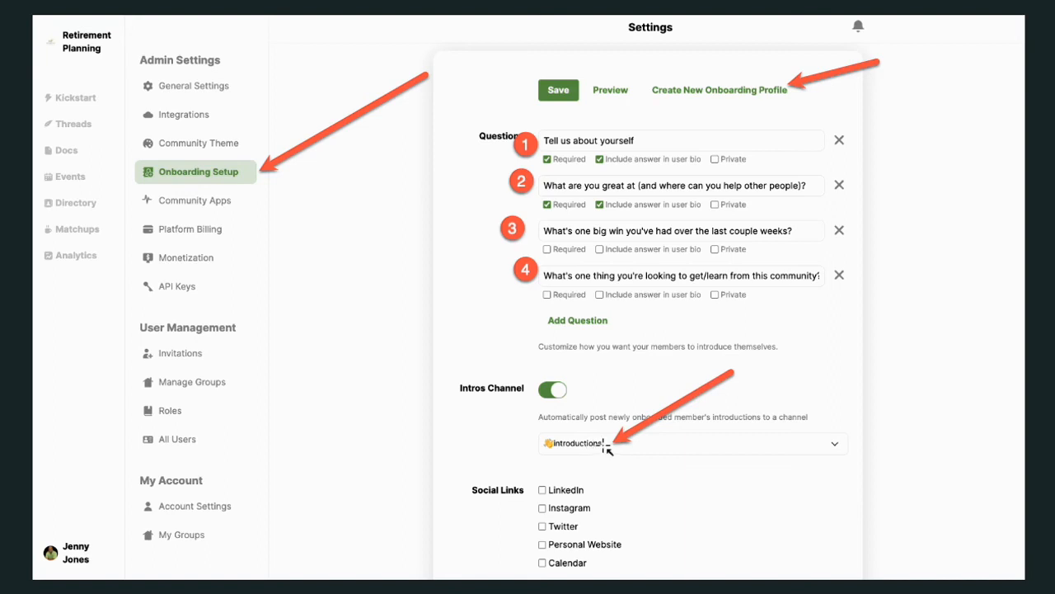
{"action": "mouse_move", "coordinate": [597, 453]}
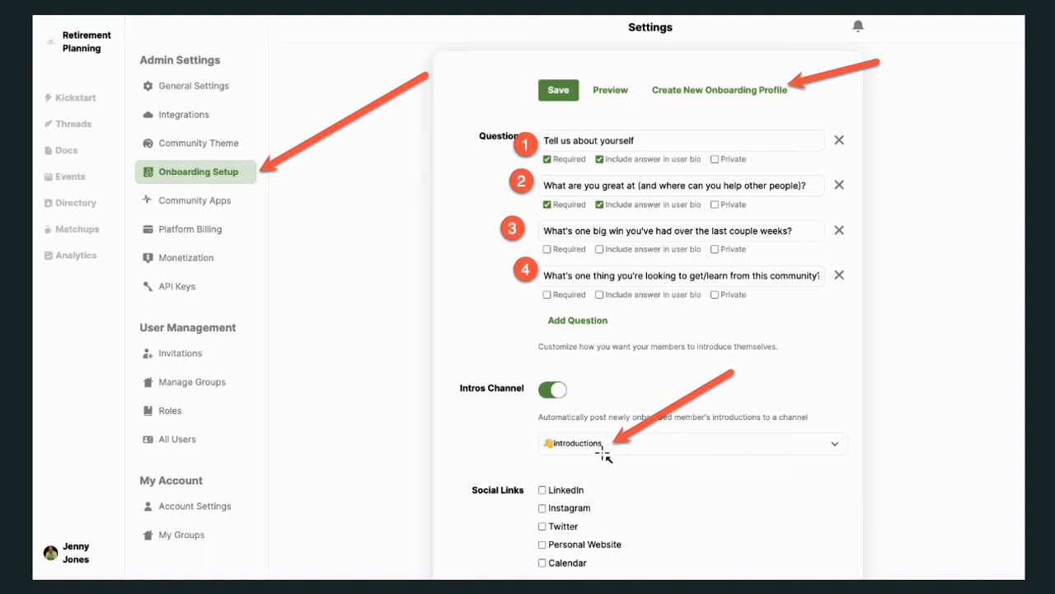
{"action": "mouse_move", "coordinate": [650, 488]}
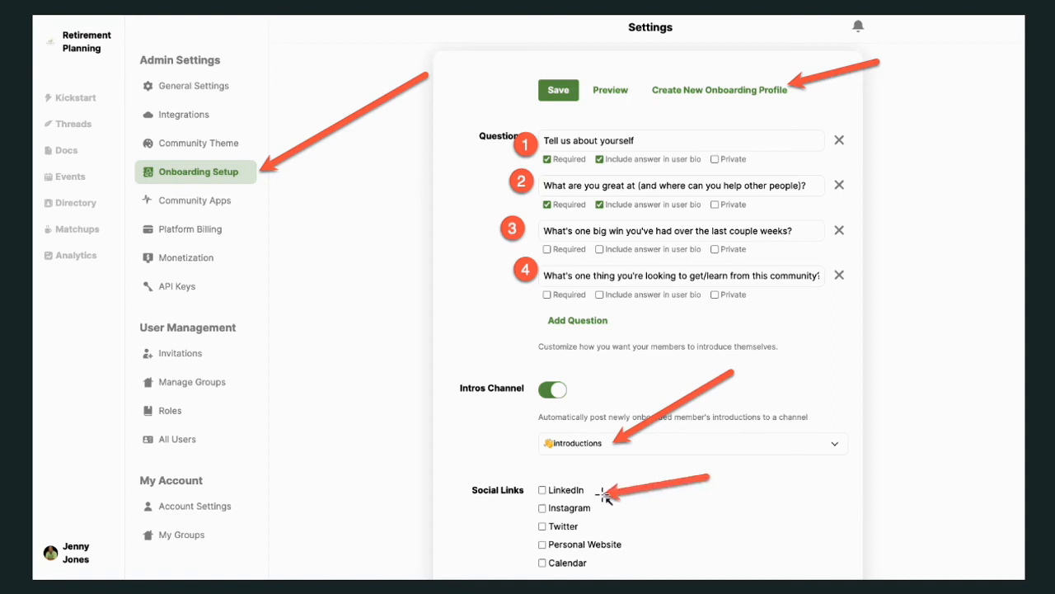
{"action": "mouse_move", "coordinate": [653, 495]}
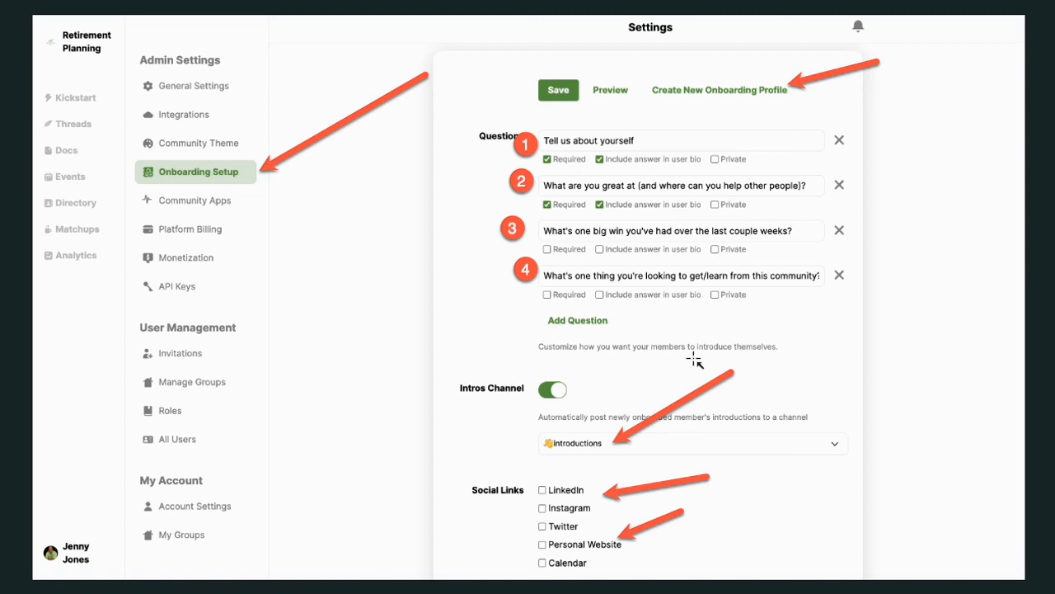
{"action": "mouse_move", "coordinate": [725, 481]}
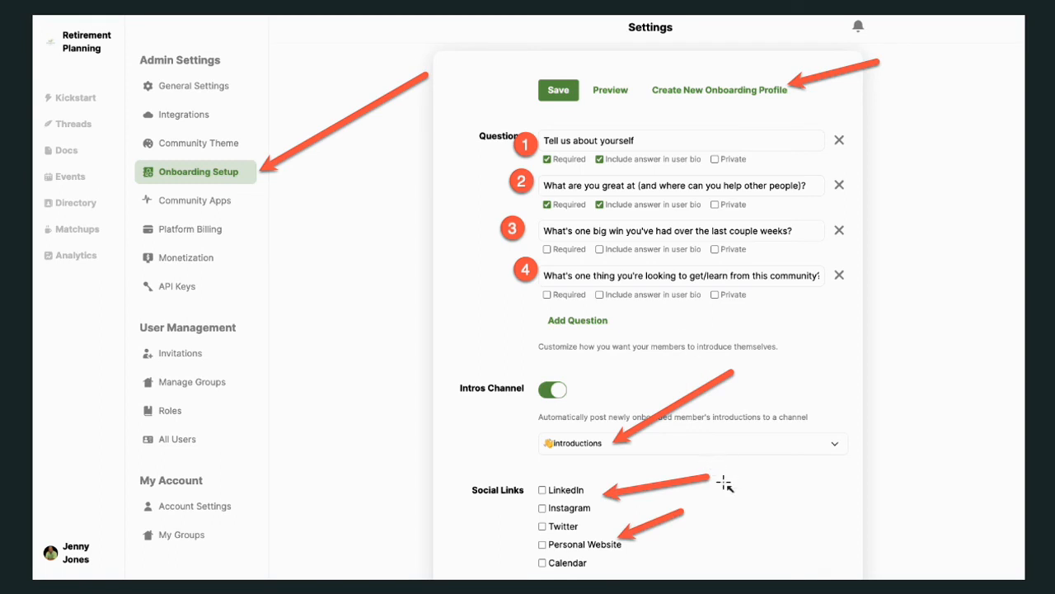
{"action": "mouse_move", "coordinate": [745, 482]}
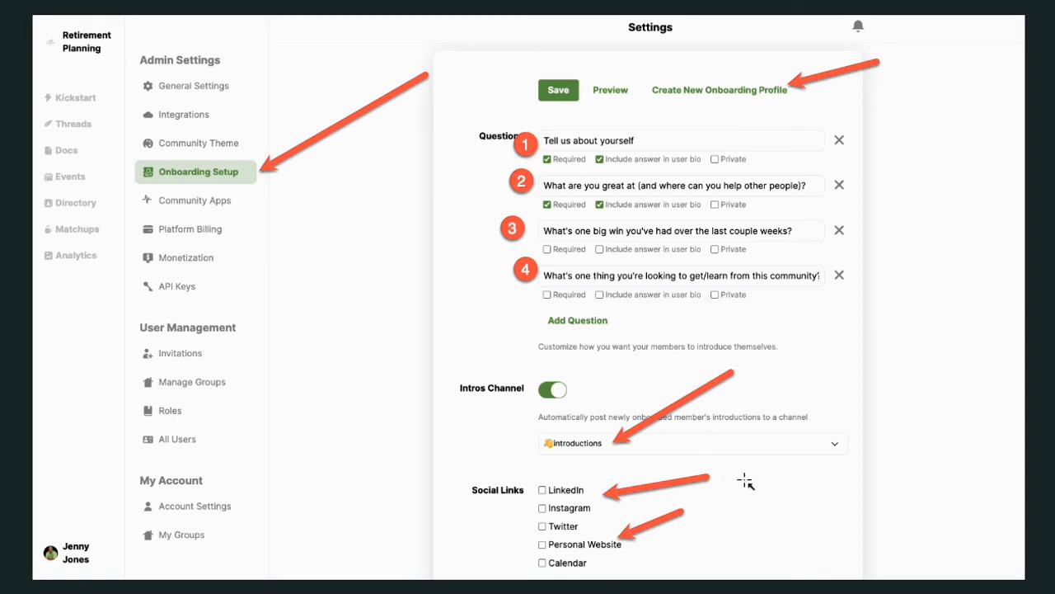
{"action": "mouse_move", "coordinate": [771, 458]}
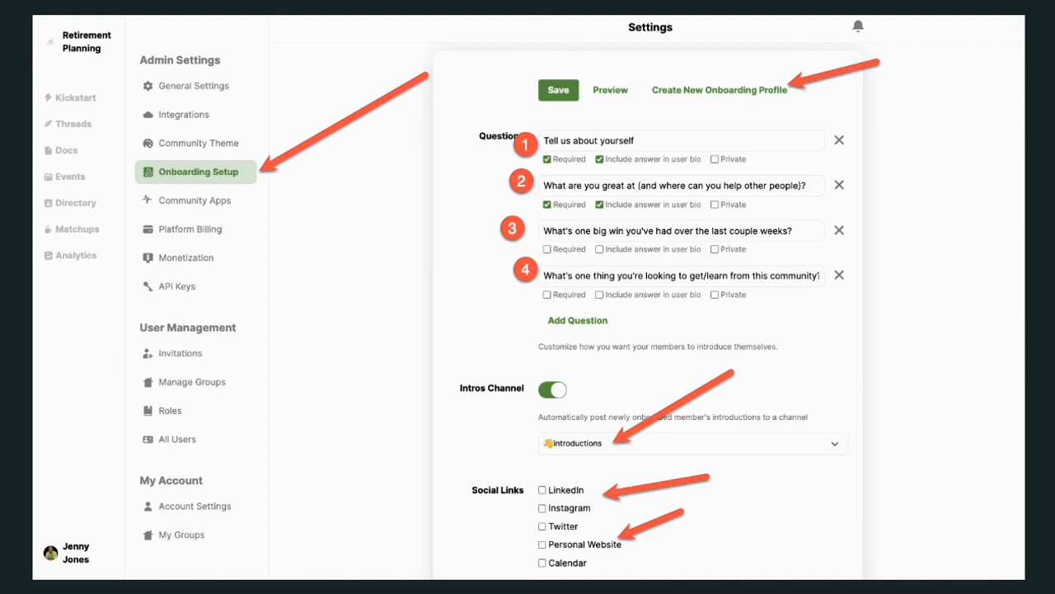
- Switch from Onboarding Setup to the community's General Settings in the admin sidebar
{"action": "left_click", "coordinate": [200, 86]}
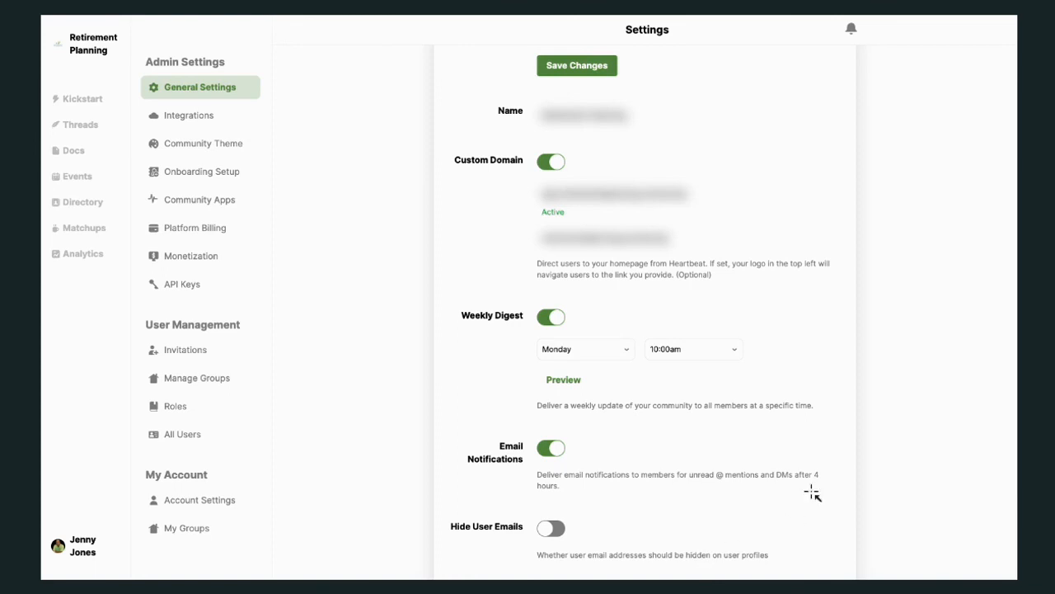
{"action": "mouse_move", "coordinate": [839, 150]}
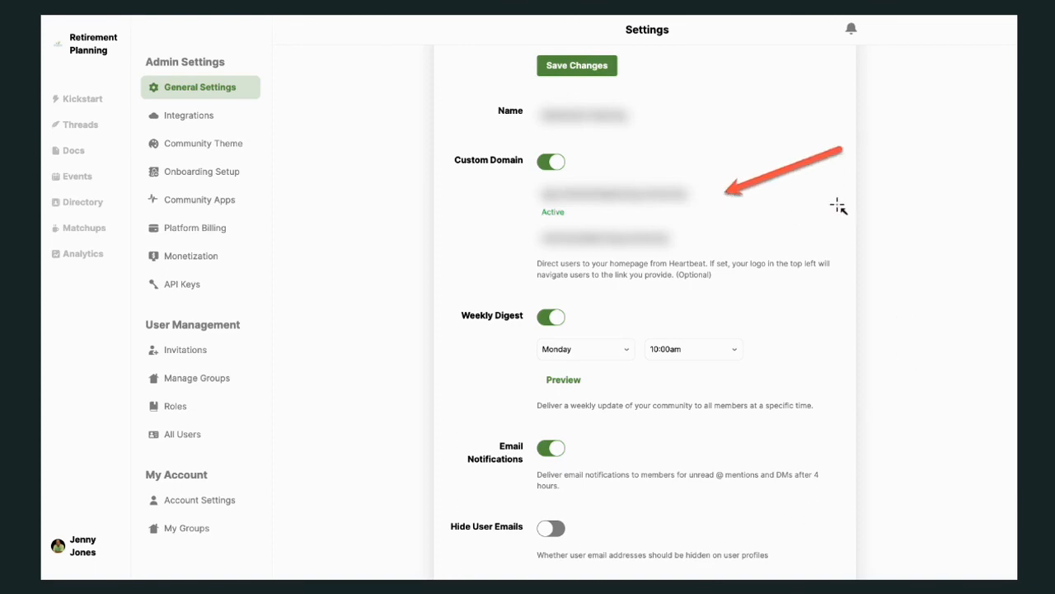
{"action": "mouse_move", "coordinate": [188, 51]}
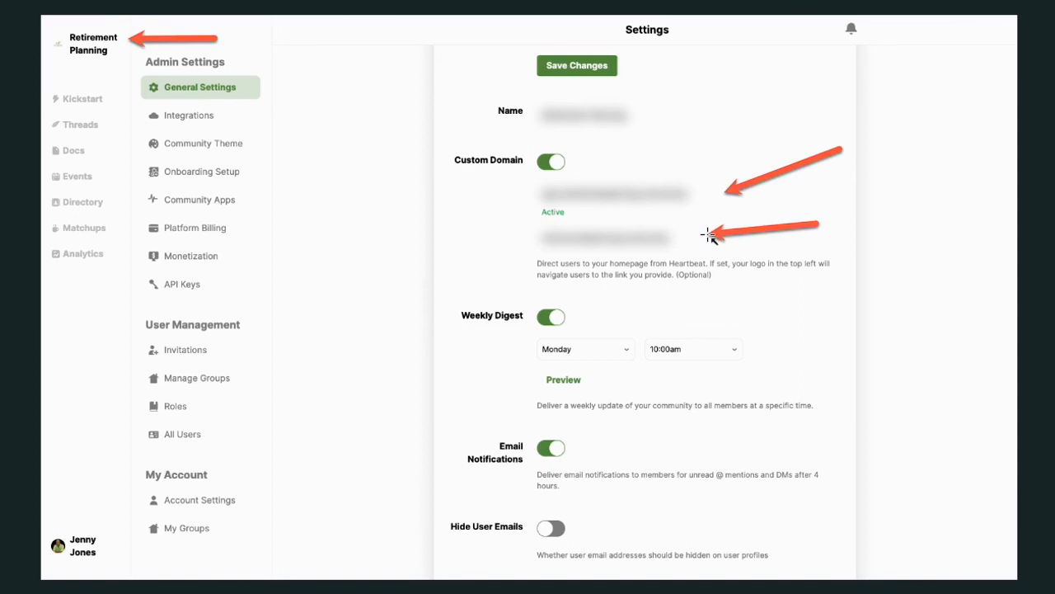
{"action": "mouse_move", "coordinate": [785, 274]}
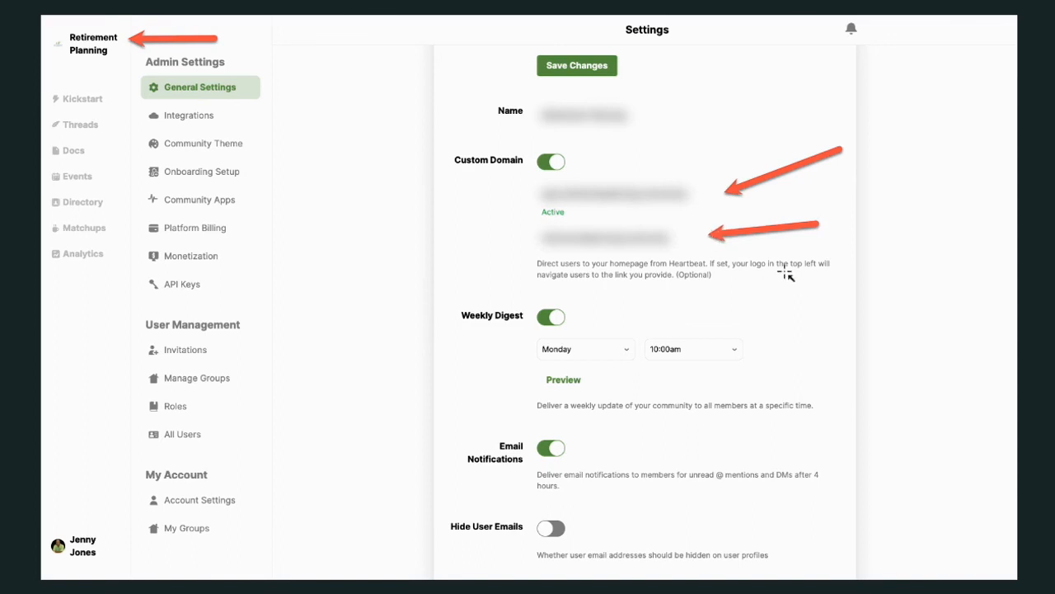
{"action": "mouse_move", "coordinate": [560, 336]}
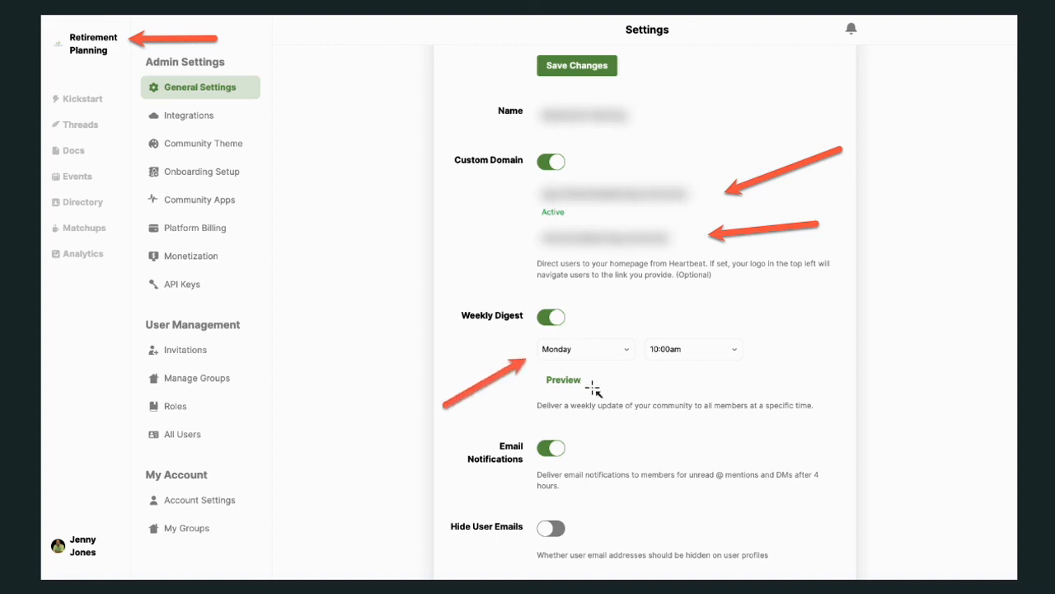
{"action": "mouse_move", "coordinate": [722, 415]}
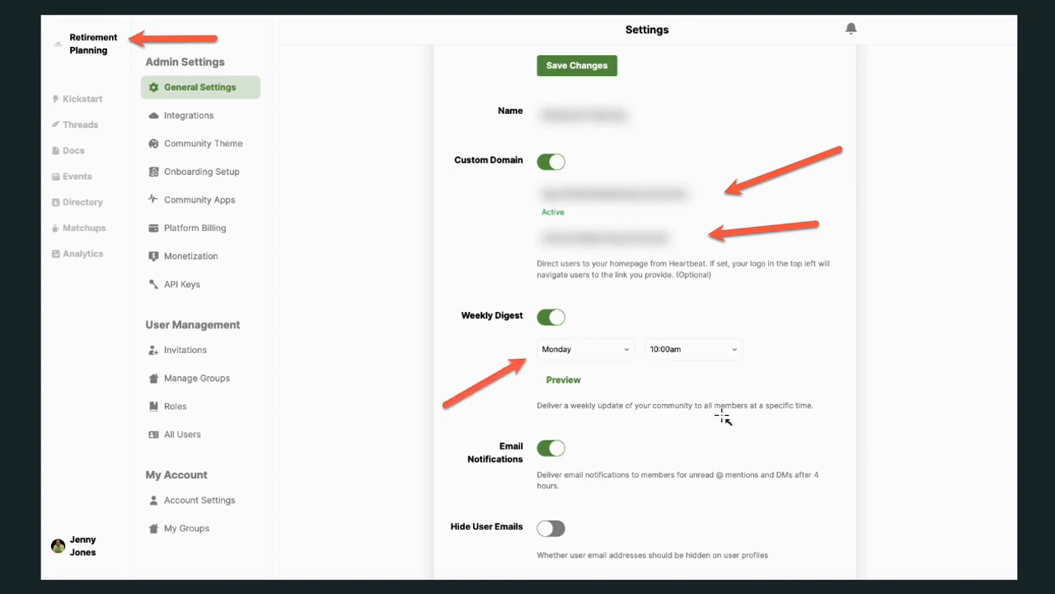
{"action": "mouse_move", "coordinate": [973, 420]}
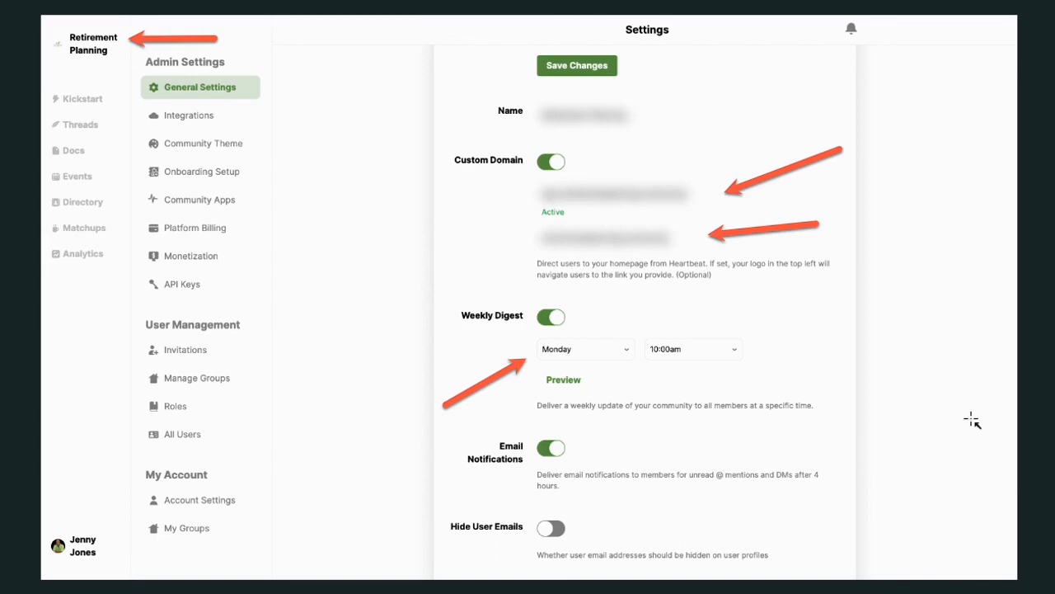
{"action": "mouse_move", "coordinate": [897, 439]}
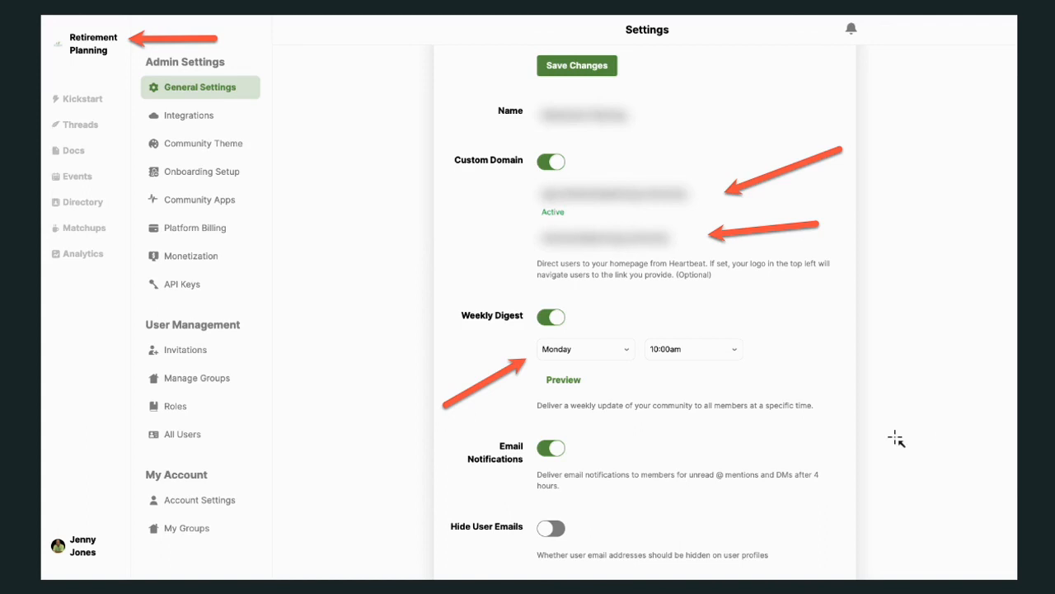